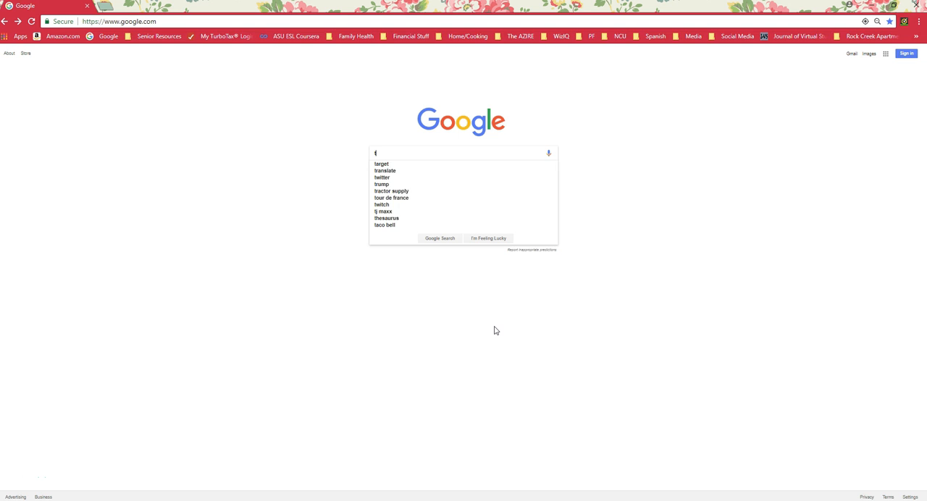
type("echnical")
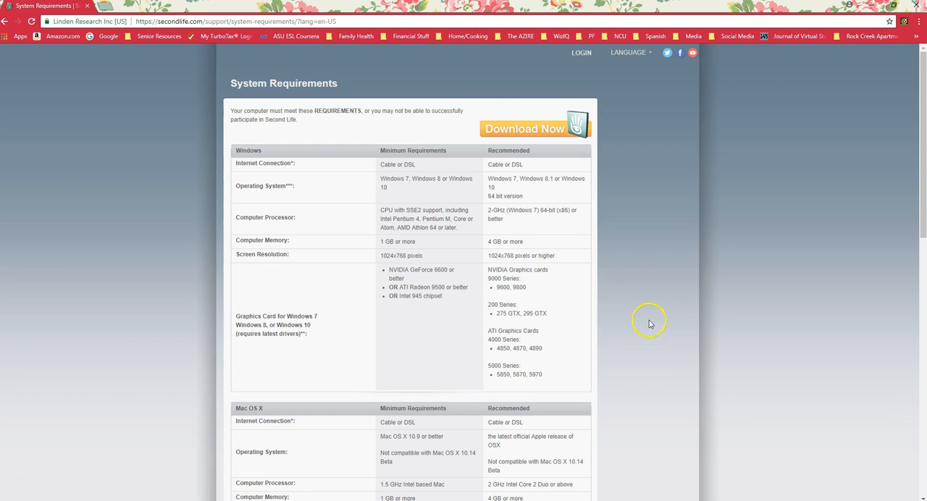
mouse_move(677, 190)
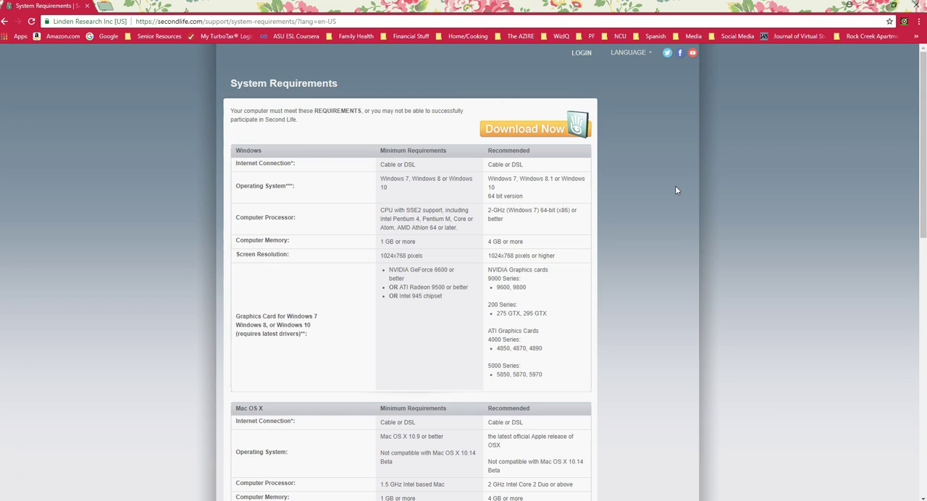
mouse_move(125, 69)
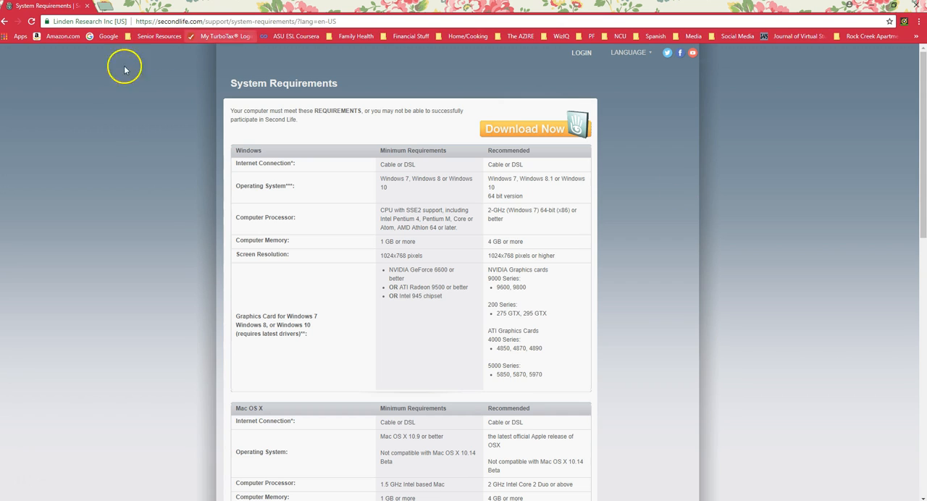
mouse_move(112, 135)
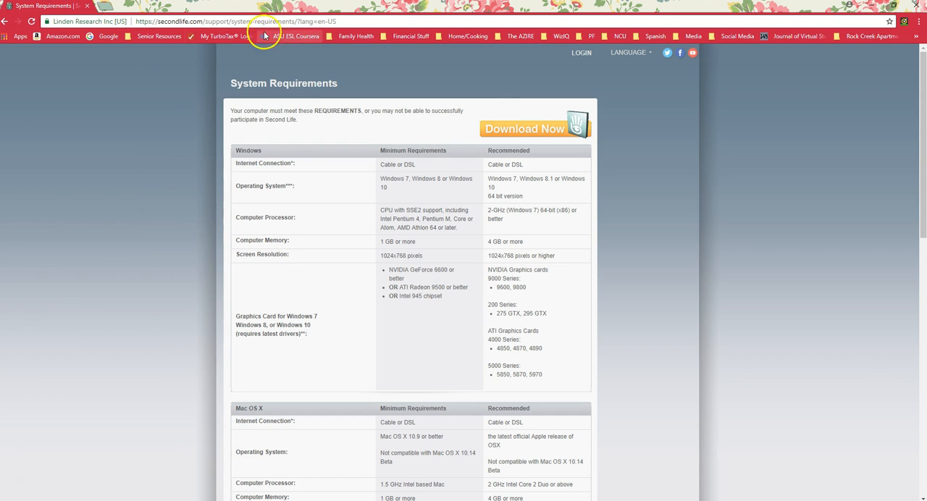
mouse_move(148, 34)
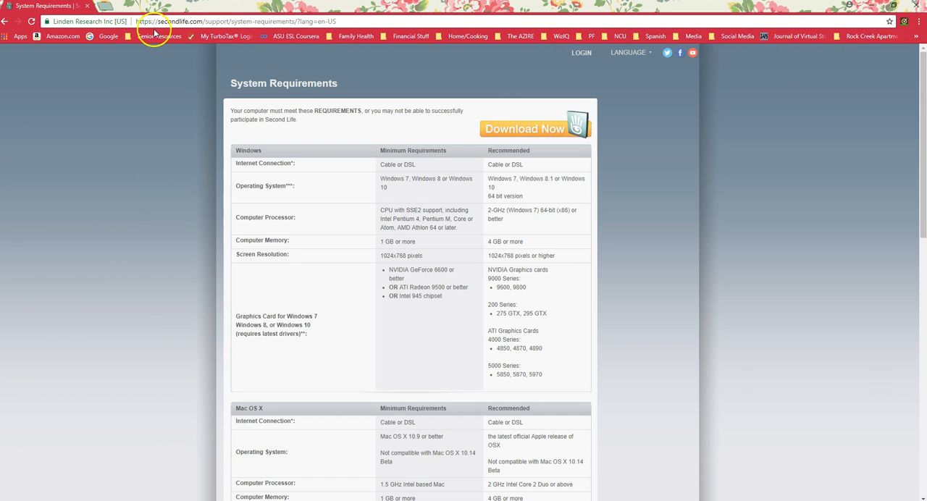
mouse_move(644, 183)
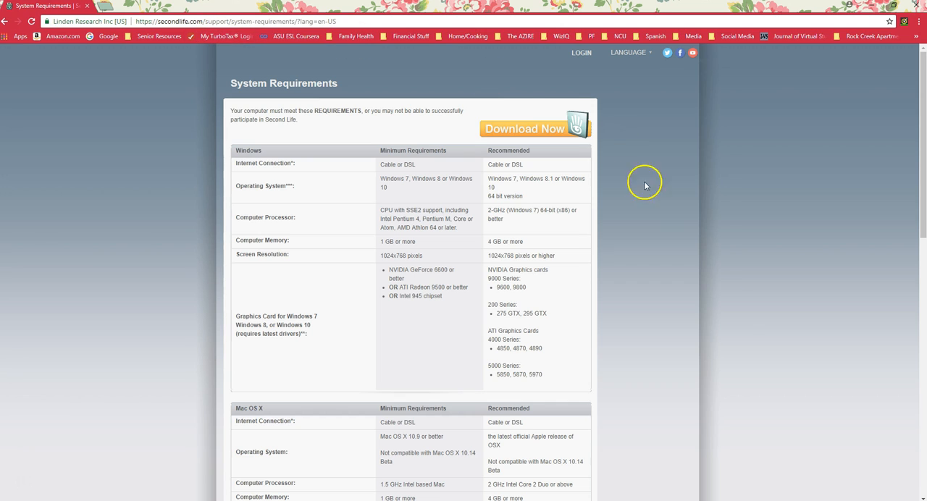
mouse_move(689, 336)
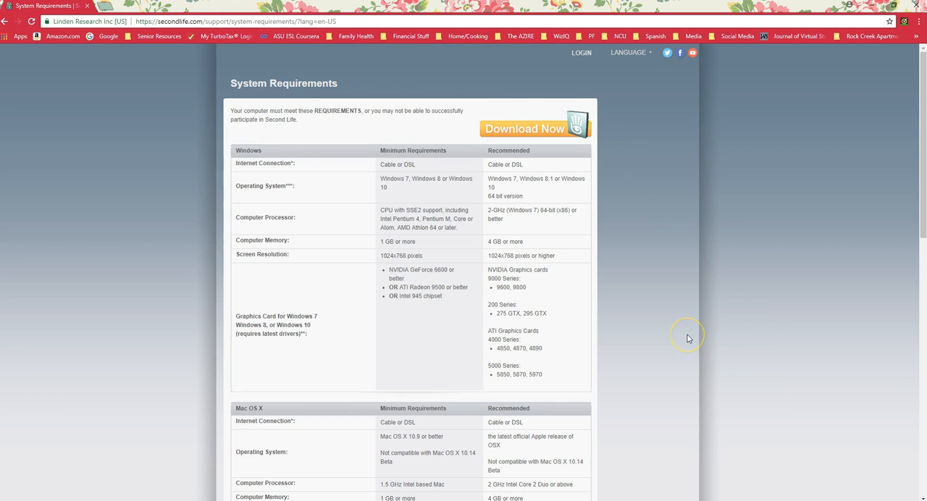
mouse_move(333, 201)
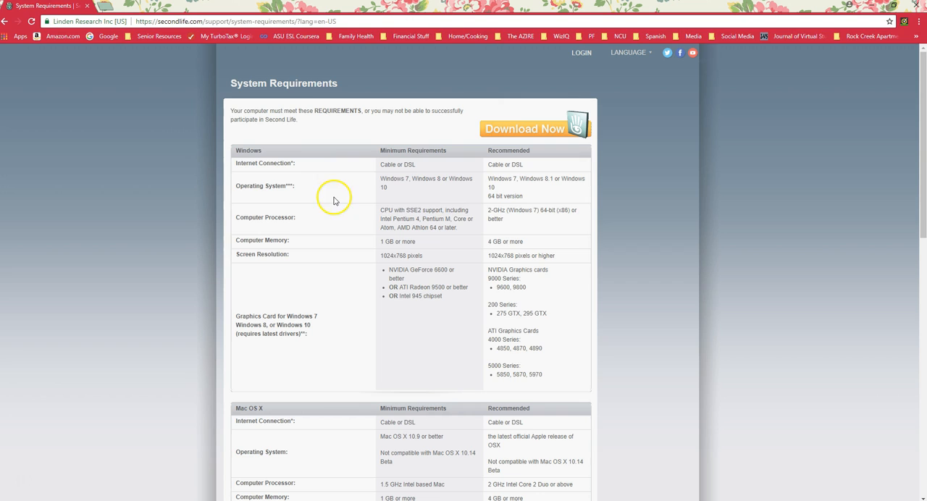
mouse_move(372, 198)
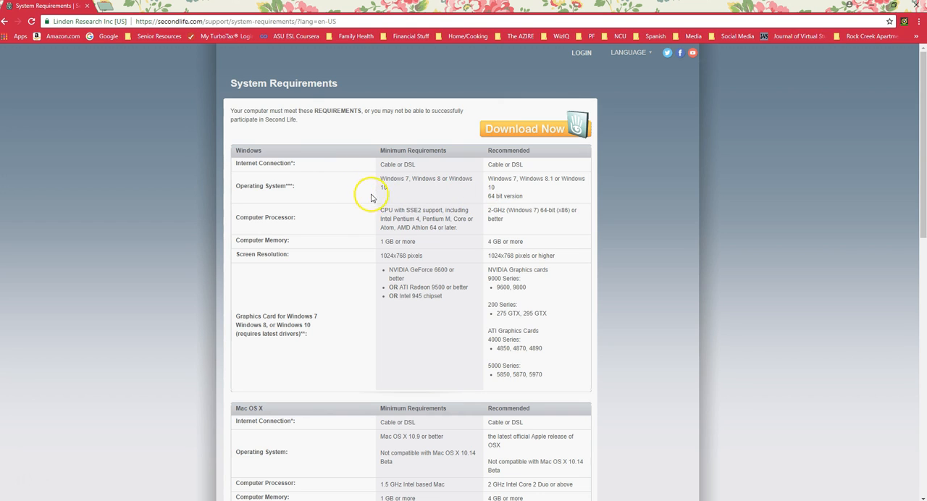
mouse_move(454, 203)
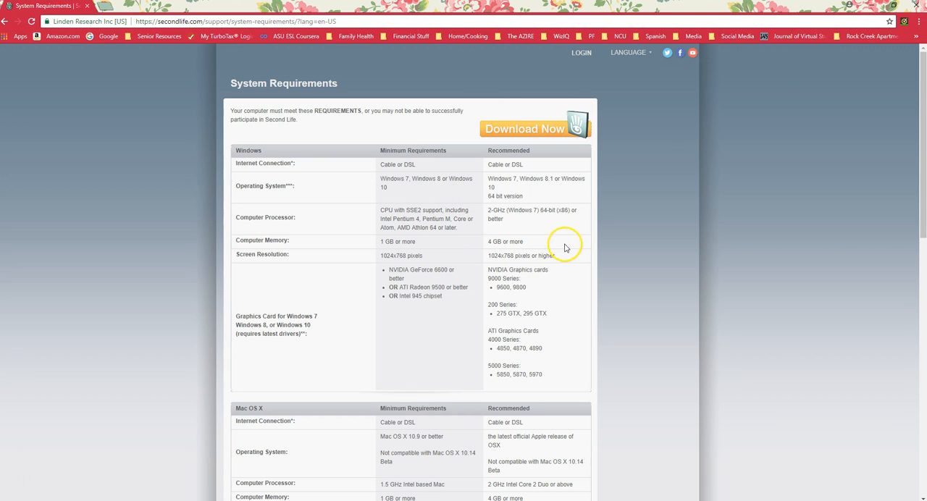
mouse_move(584, 426)
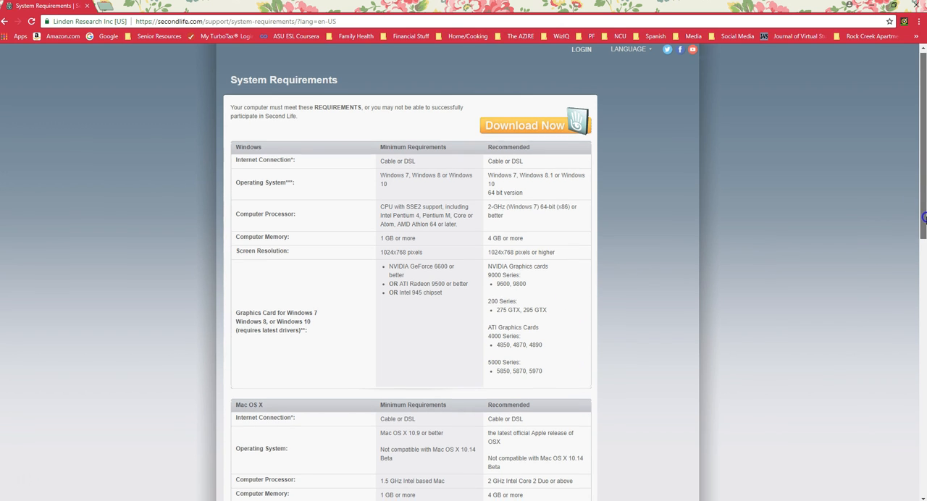
scroll("down", 3)
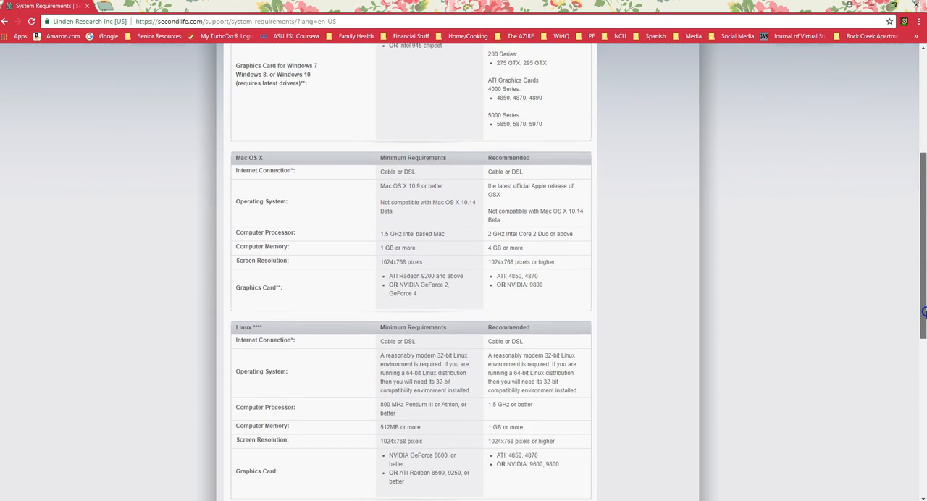
scroll("down", 3)
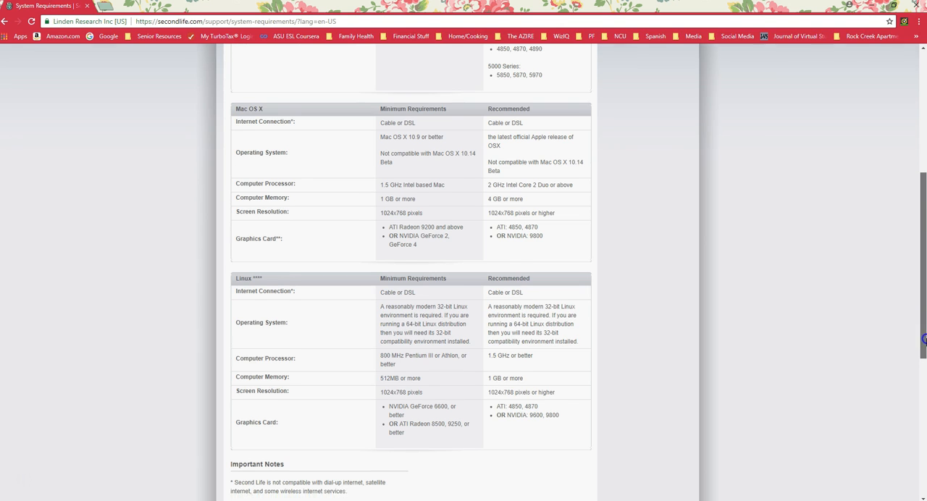
scroll("down", 3)
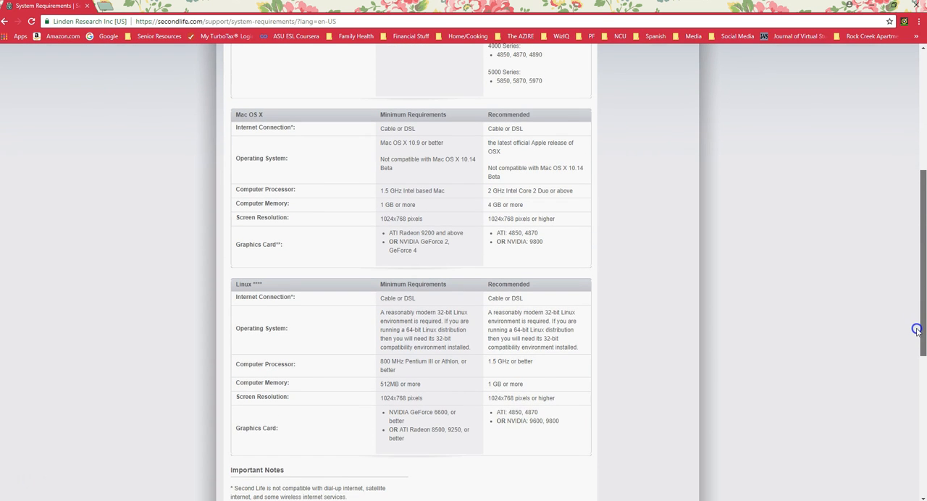
scroll("up", 3)
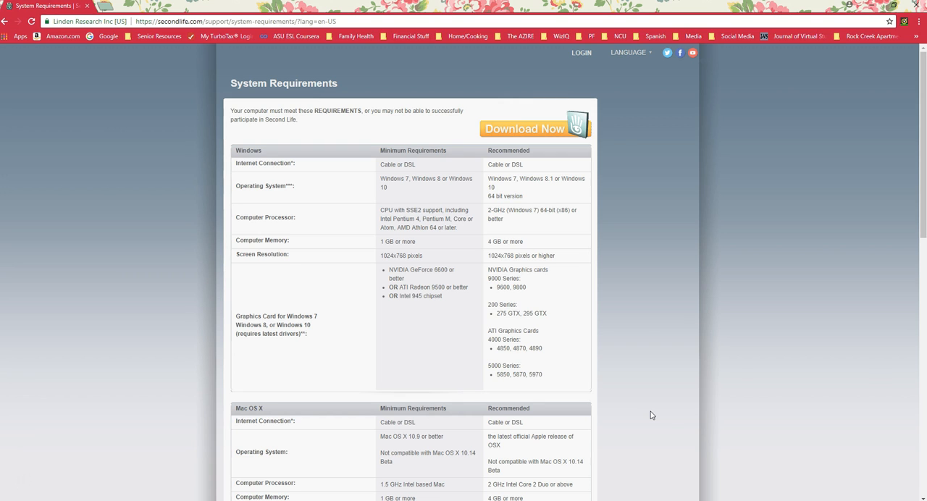
mouse_move(870, 243)
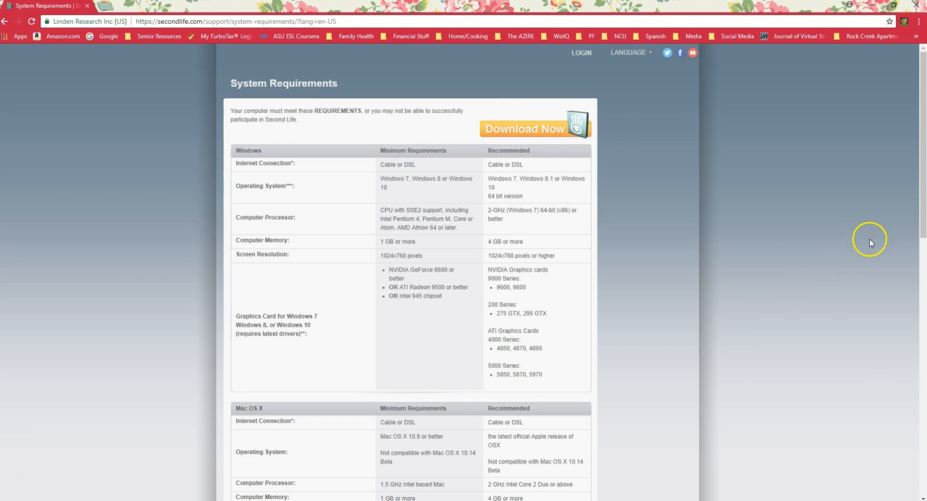
scroll("down", 3)
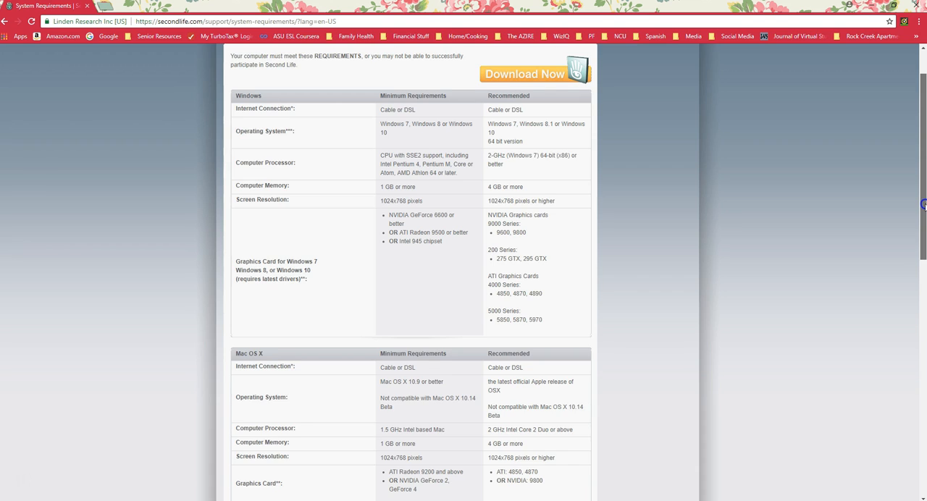
scroll("down", 3)
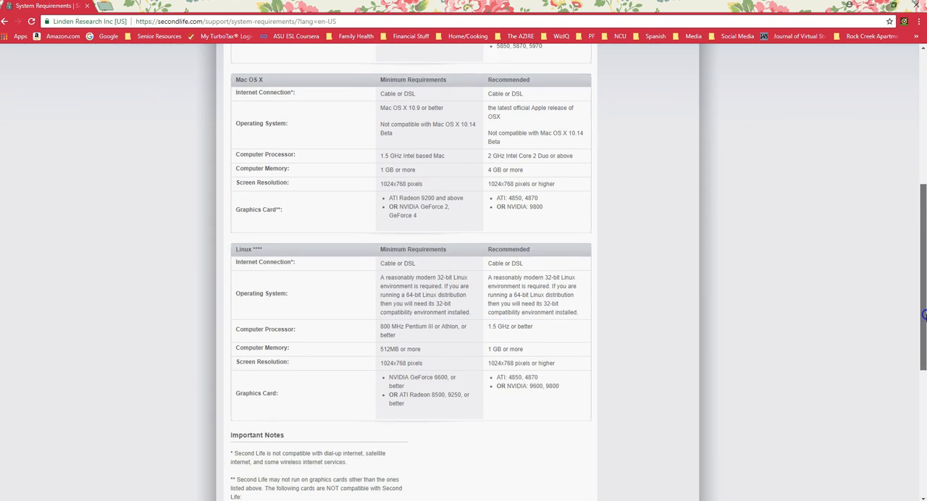
scroll("down", 3)
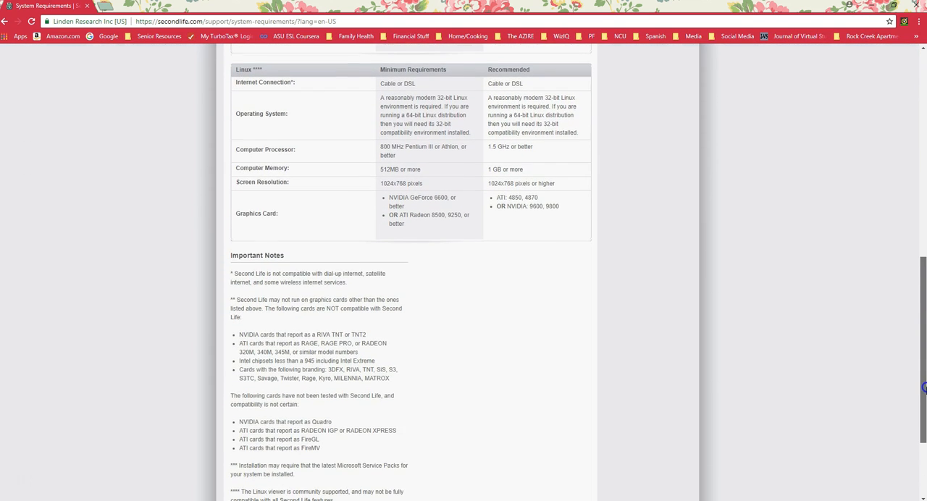
scroll("down", 3)
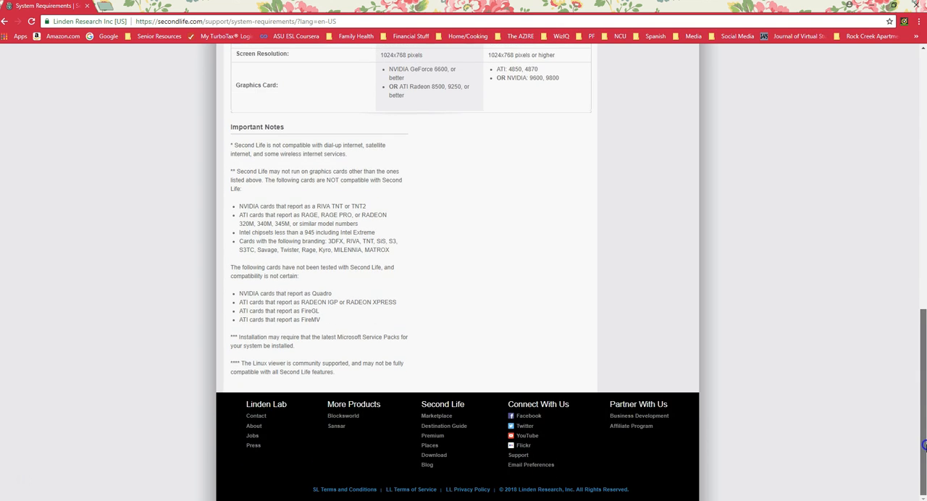